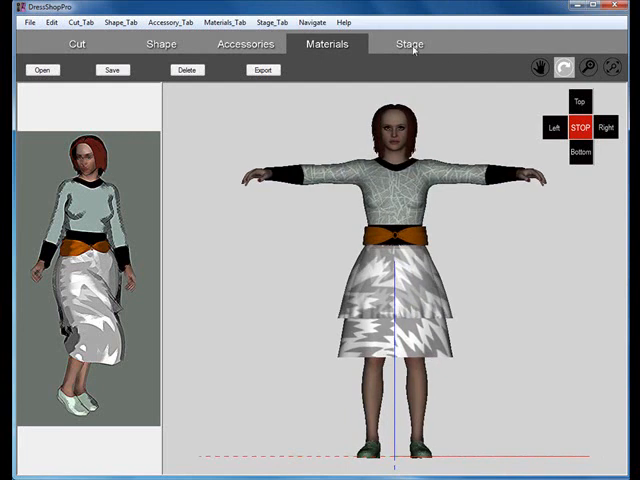
On the Stage page, open the Stages dialog and smoothen the dress on the posed model
left_click(409, 43)
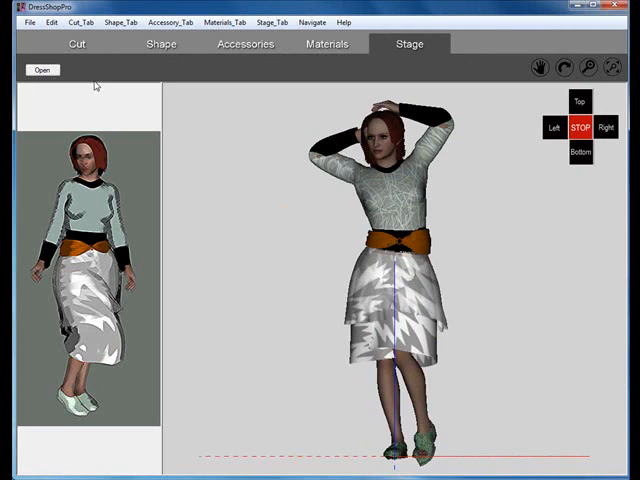
left_click(42, 69)
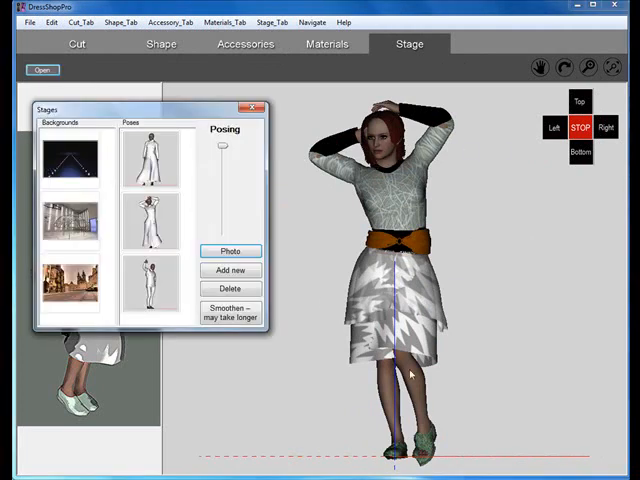
mouse_move(237, 337)
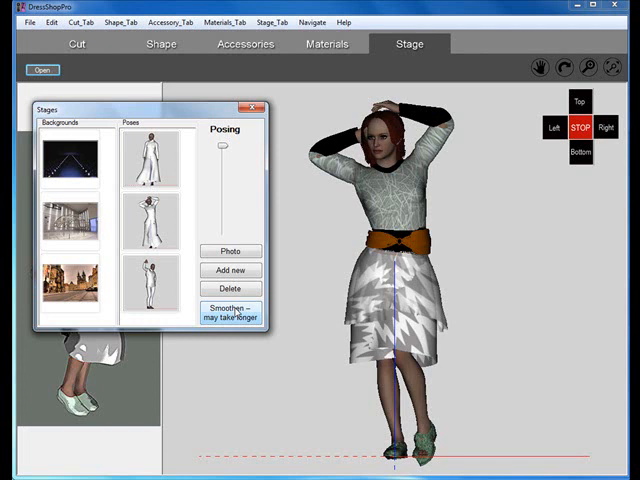
left_click(231, 315)
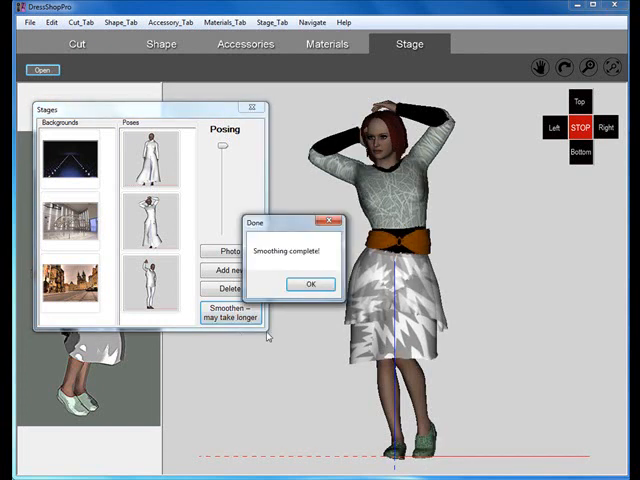
Dismiss the smoothing message, apply the standing pose, and start continuous left rotation
left_click(310, 284)
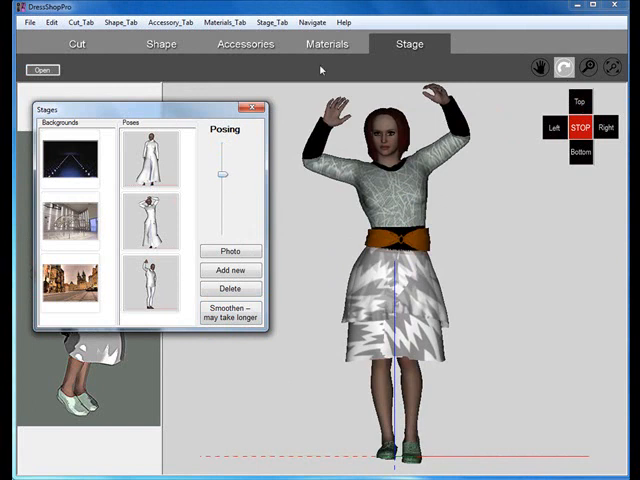
mouse_move(221, 171)
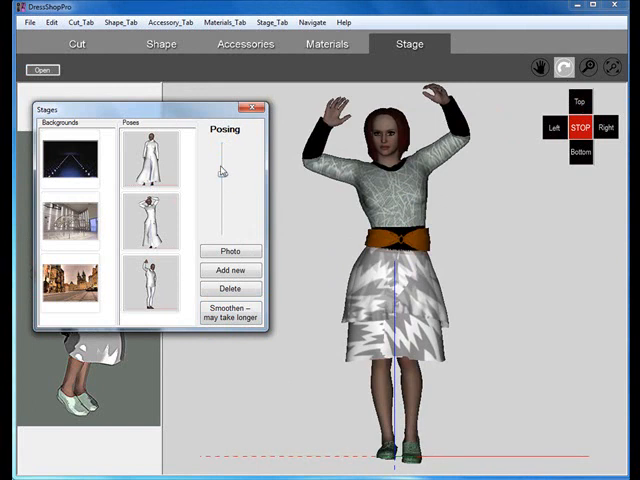
left_click(153, 158)
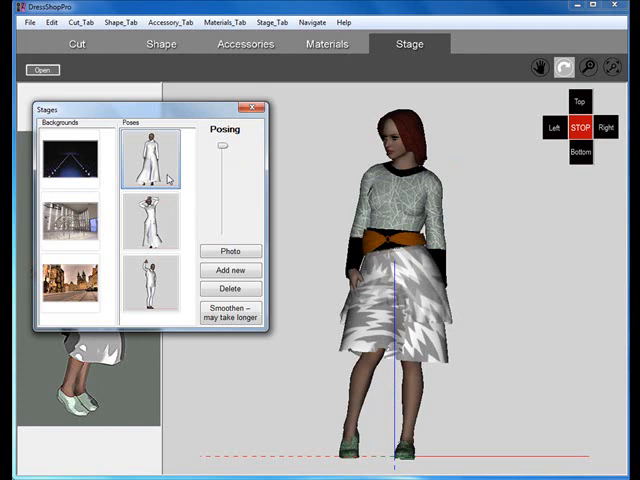
left_click_drag(222, 145, 222, 165)
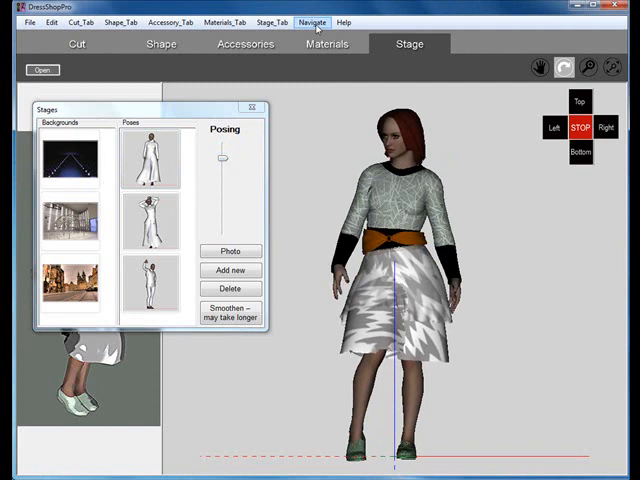
left_click(311, 21)
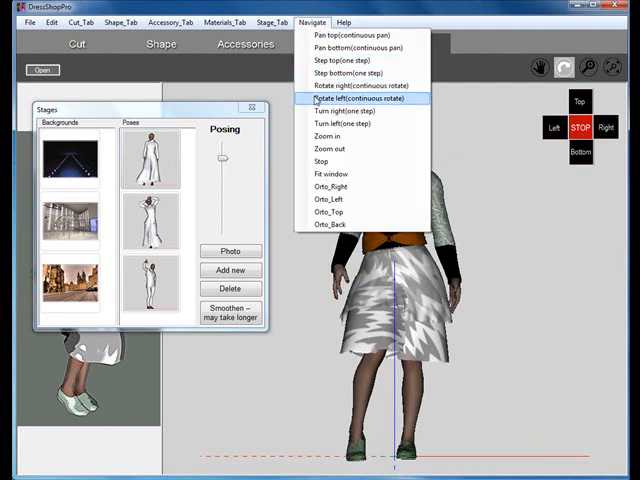
left_click(355, 99)
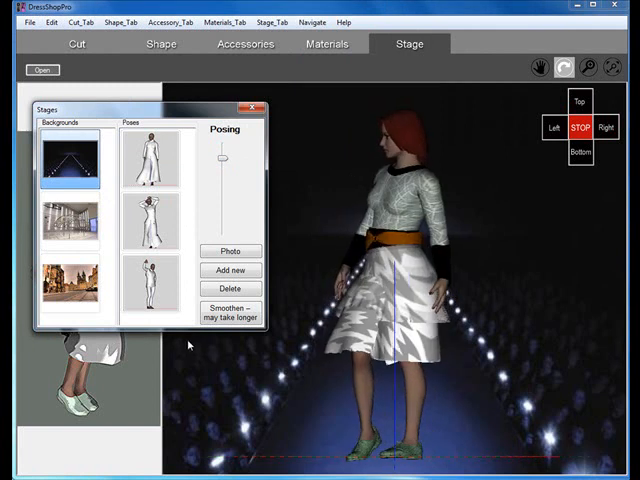
Try a raised-arm pose, return to front-facing standing, and take a runway photo
left_click_drag(222, 157, 222, 163)
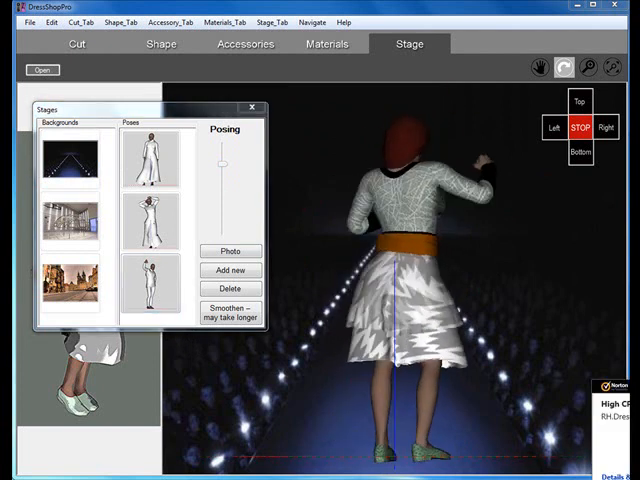
left_click(151, 295)
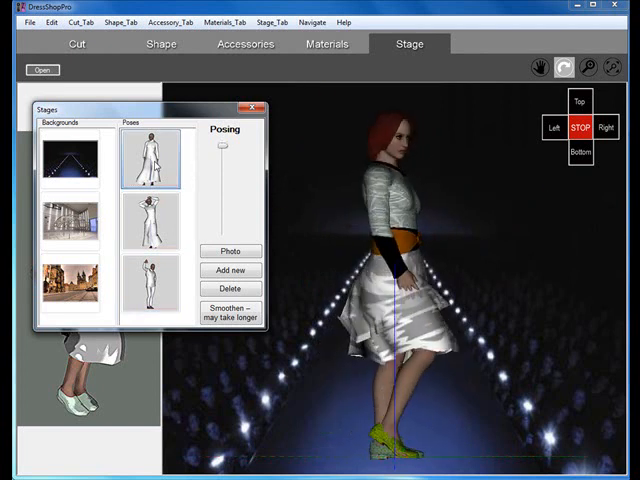
left_click_drag(222, 146, 222, 161)
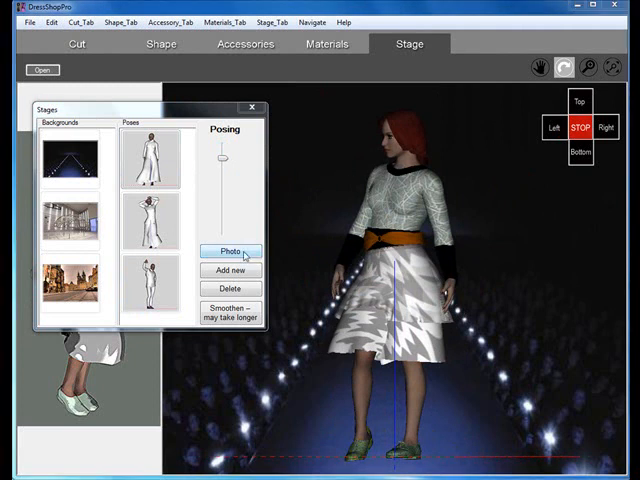
left_click(230, 251)
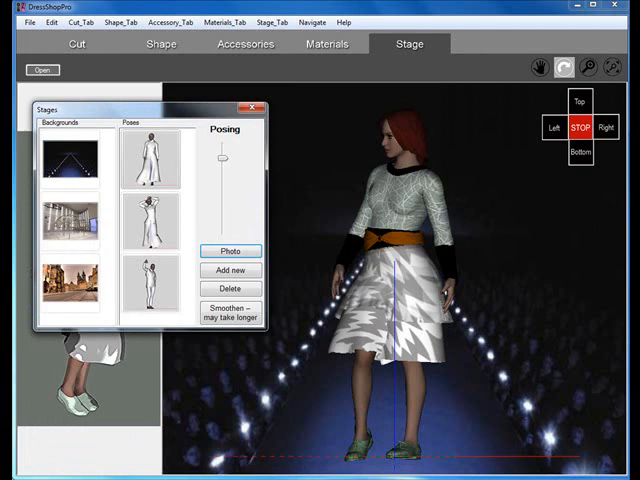
mouse_move(306, 38)
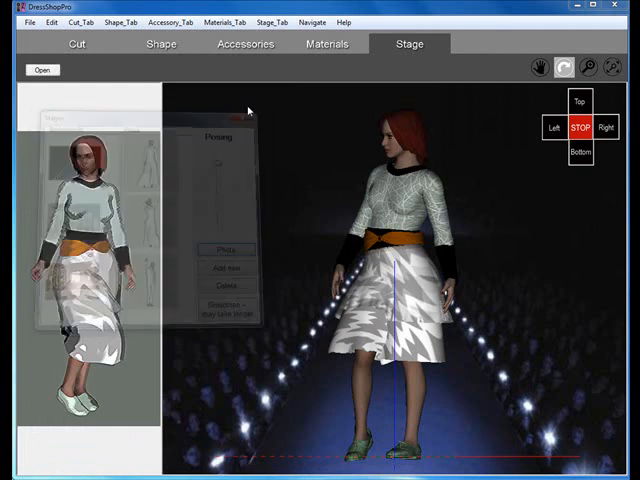
Export the dress to the part1c/OBJ folder
left_click(327, 43)
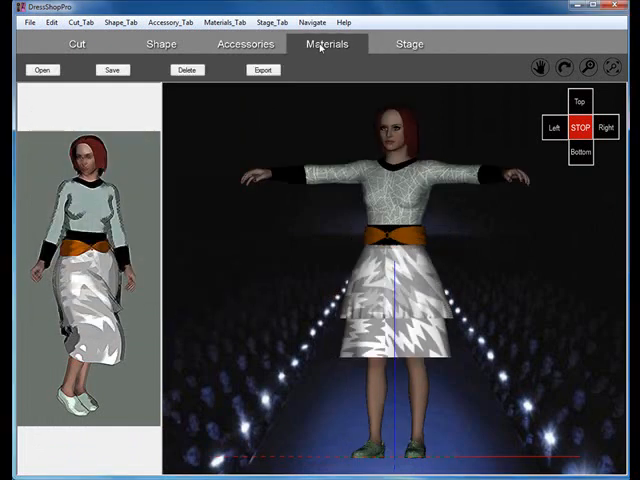
left_click(262, 70)
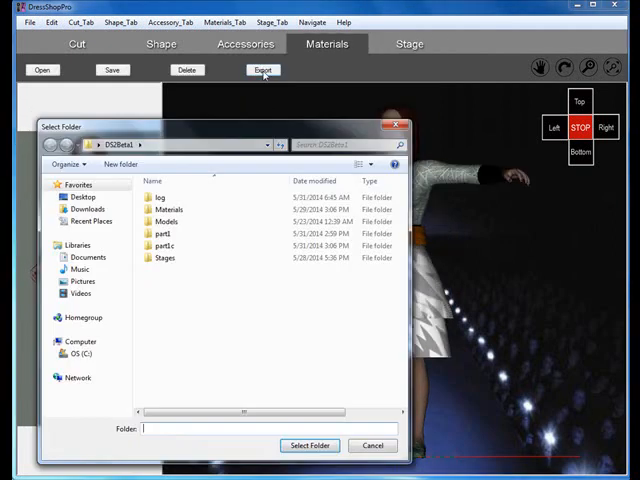
double_click(168, 246)
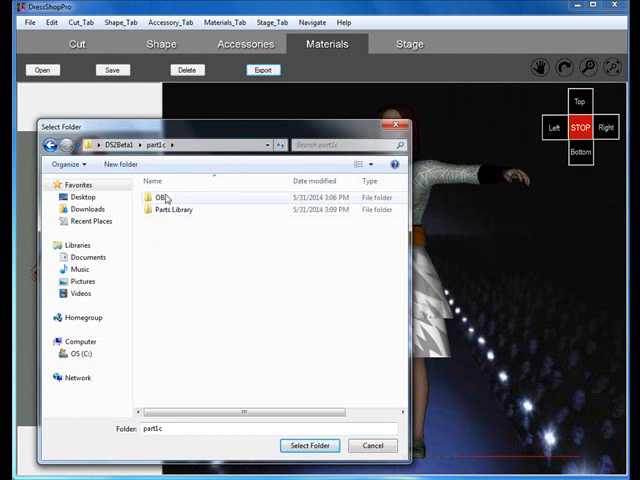
double_click(160, 197)
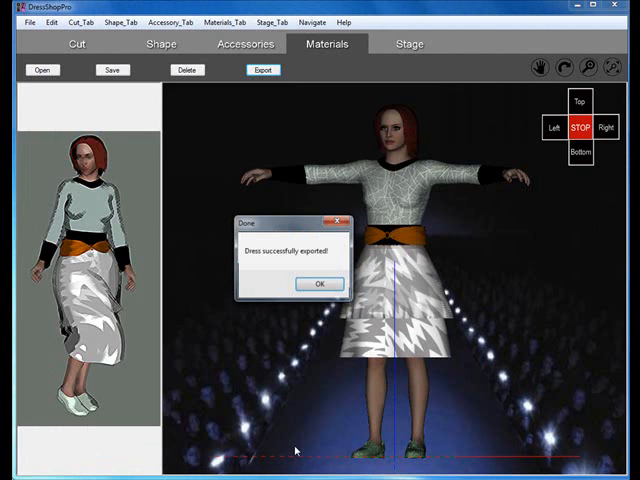
left_click(320, 283)
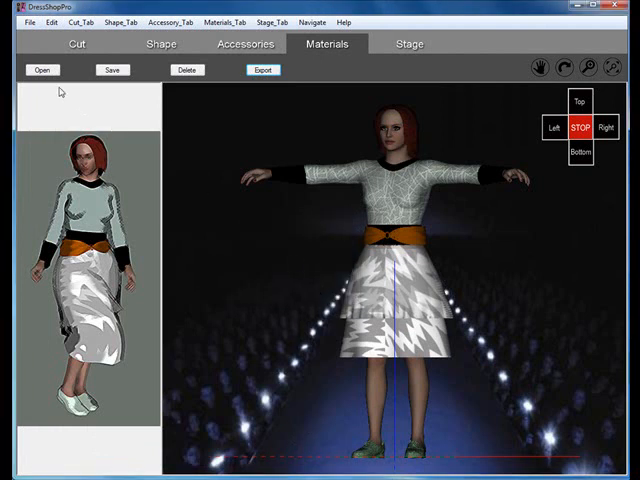
Save the exported dress project and dismiss the 'Project successfully saved!' message
left_click(13, 21)
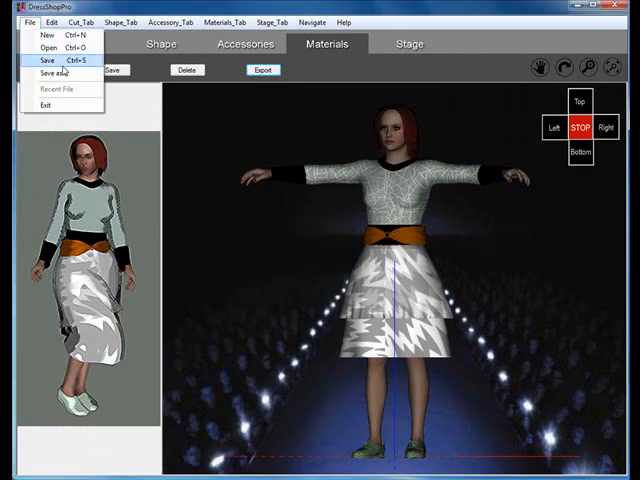
left_click(44, 62)
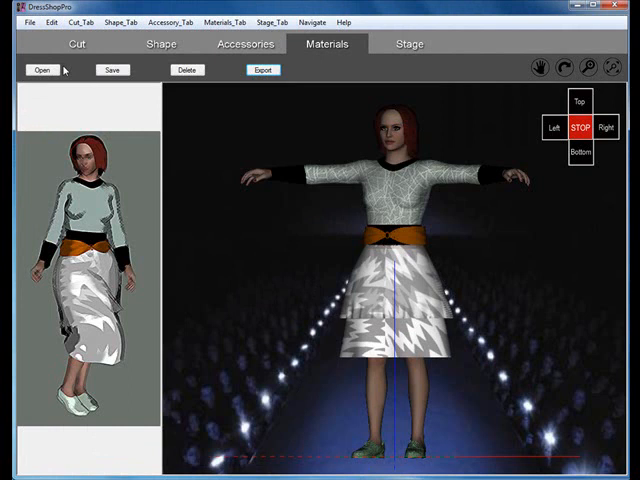
left_click(112, 70)
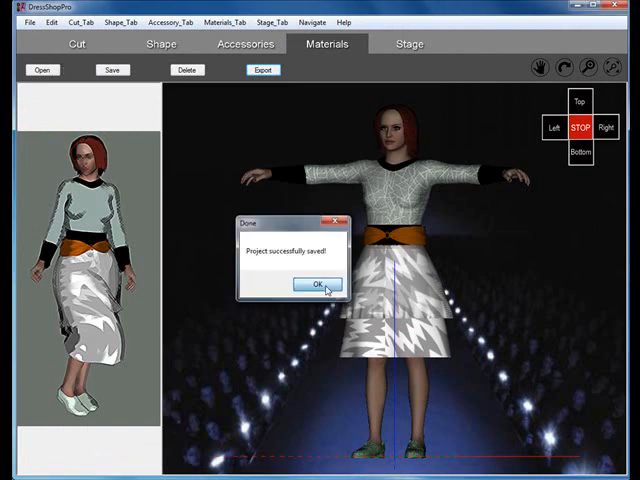
left_click(314, 284)
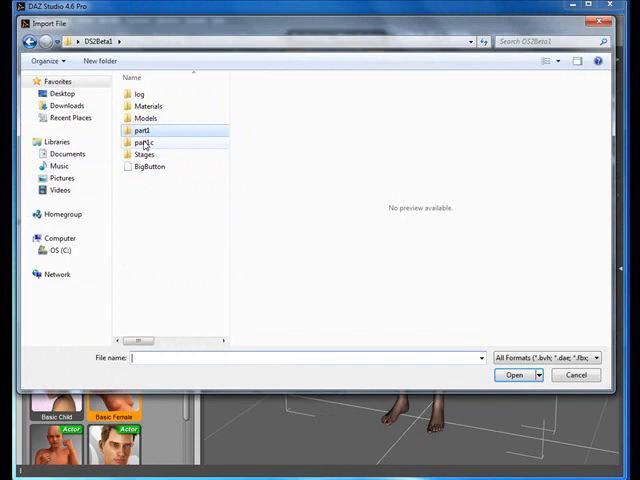
Import the dress file from part1c with Poser (1 unit = 8ft) scale
double_click(143, 142)
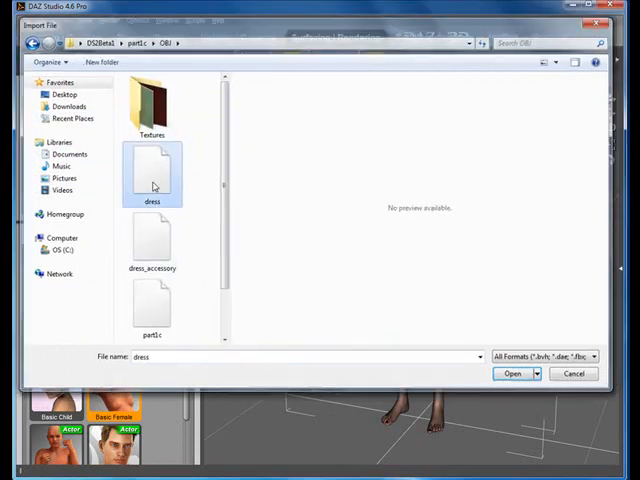
left_click(513, 373)
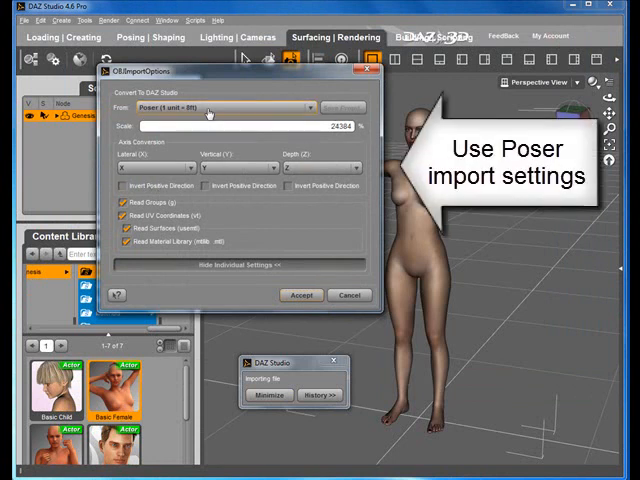
left_click(301, 294)
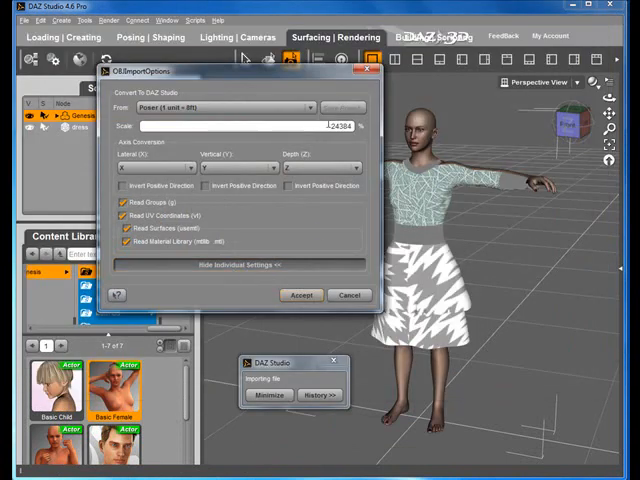
left_click(301, 294)
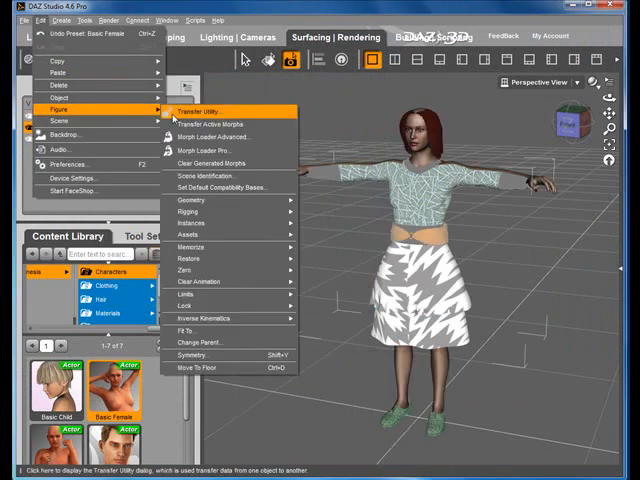
Transfer Genesis rigging onto the dress, then start the transfer for dress_accessory
left_click(196, 108)
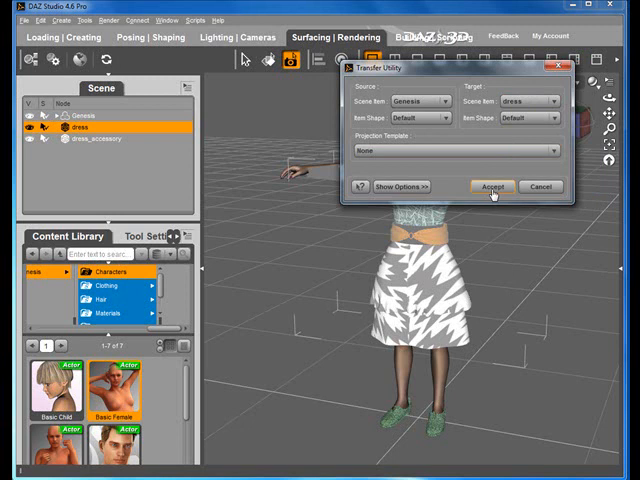
left_click(492, 186)
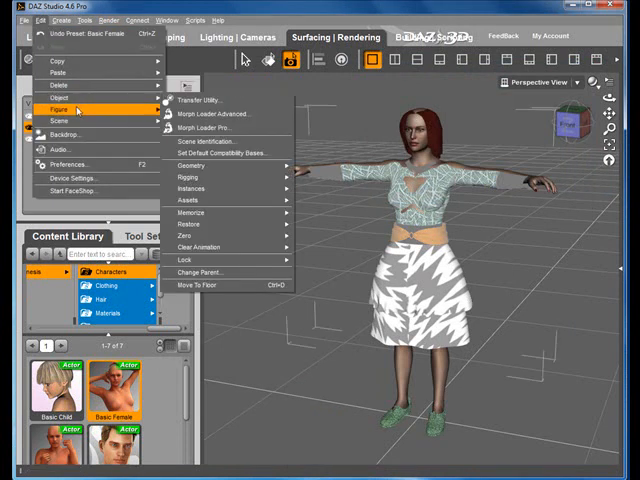
left_click(193, 192)
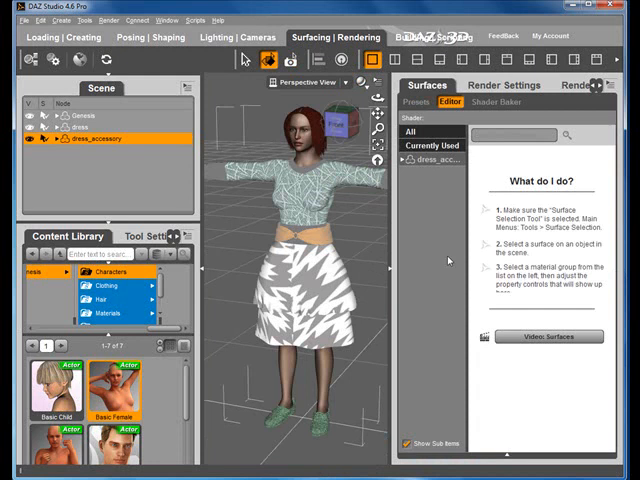
Expand dress_accessory's surfaces and select its hair surface, then a dress surface
left_click(432, 161)
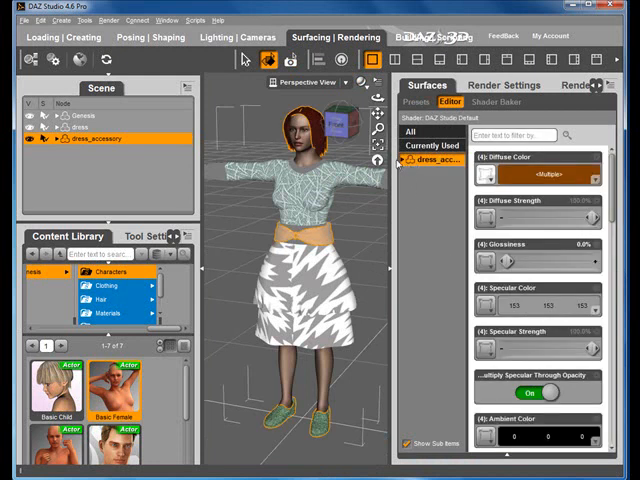
left_click(407, 161)
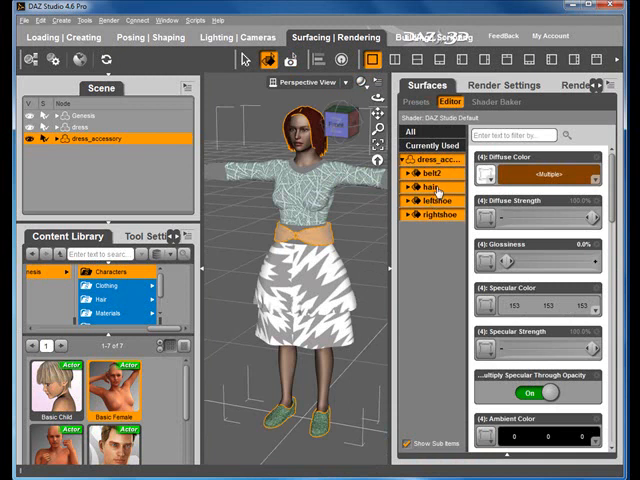
left_click(425, 187)
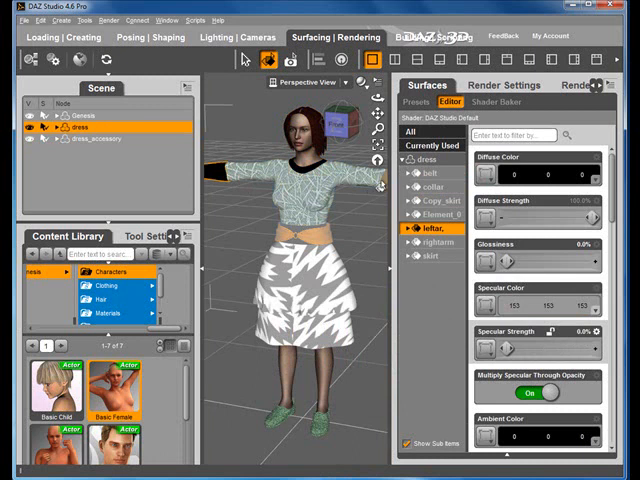
left_click(432, 245)
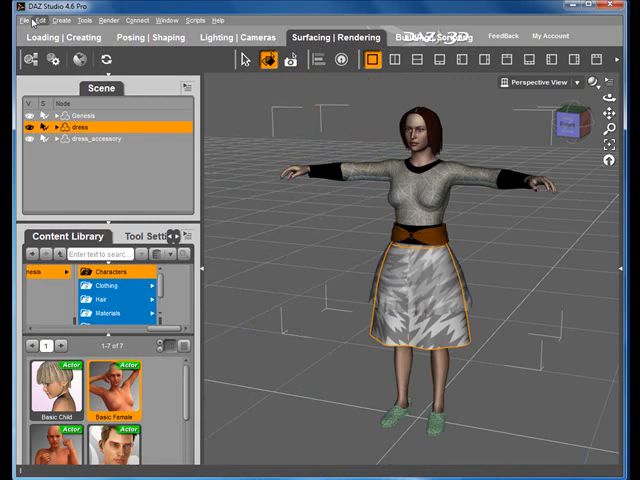
Set the BCKG1.jpg runway image as backdrop and apply the Female Contraposto 01 pose
left_click(37, 19)
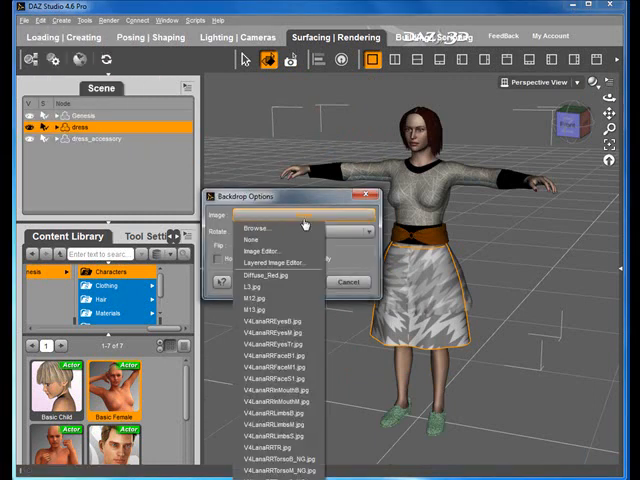
mouse_move(264, 229)
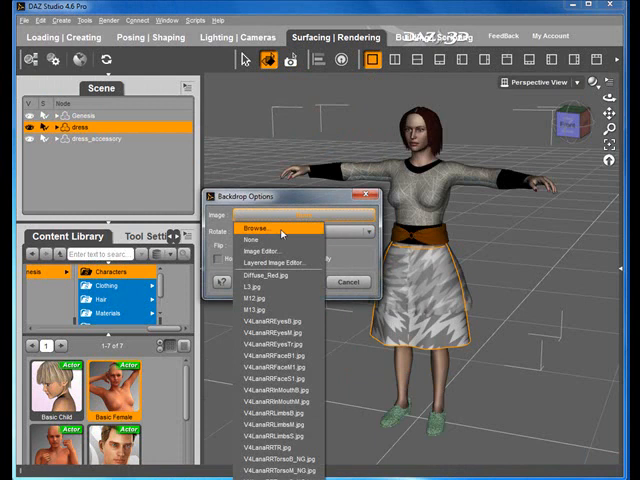
left_click(258, 231)
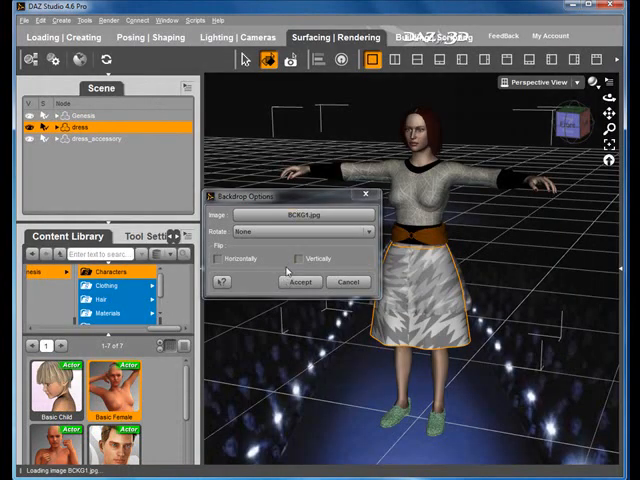
left_click(299, 281)
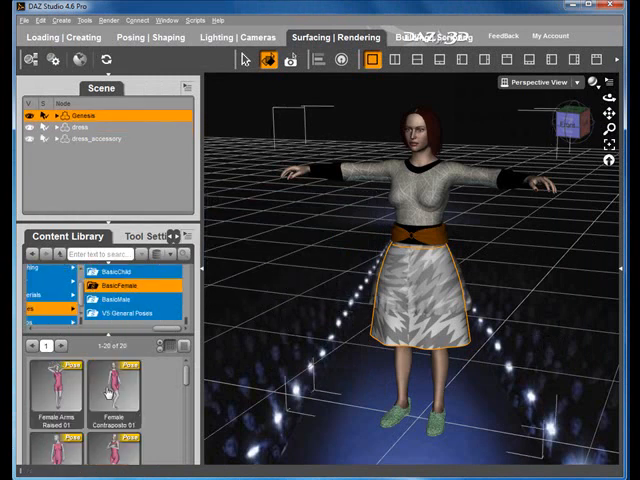
double_click(113, 397)
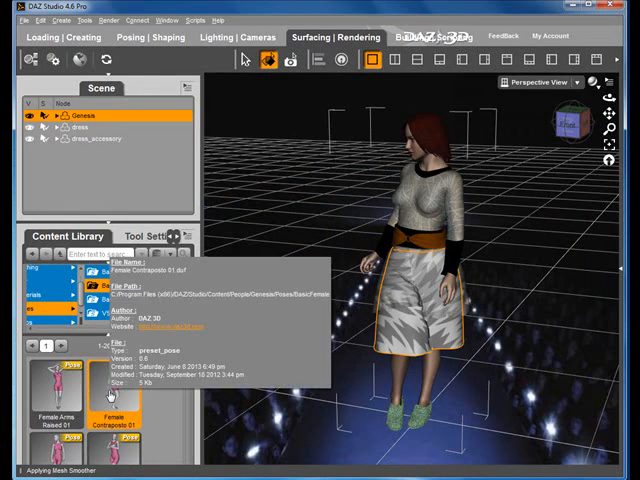
double_click(45, 387)
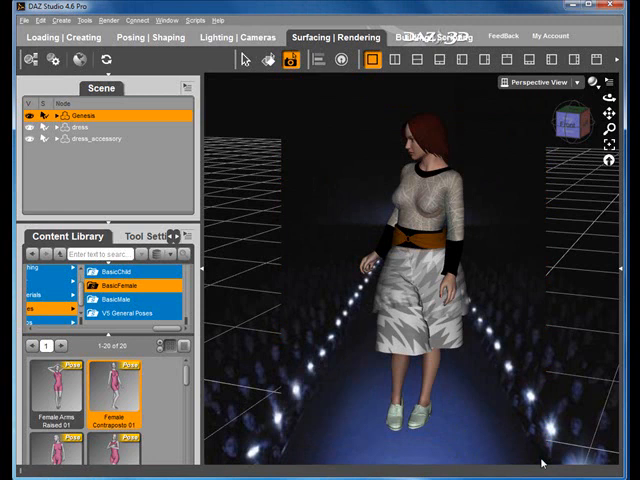
mouse_move(541, 463)
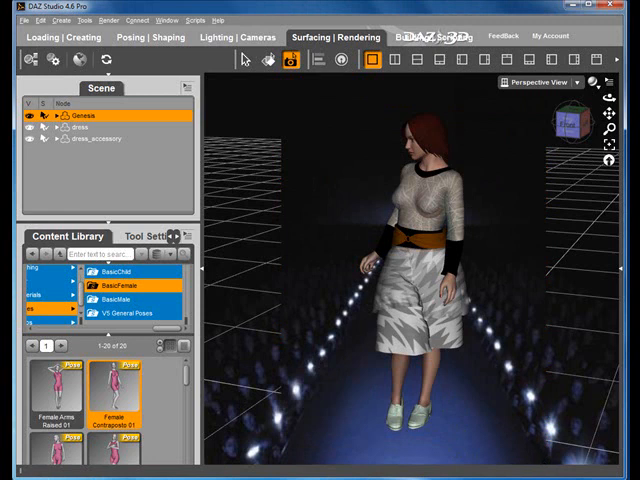